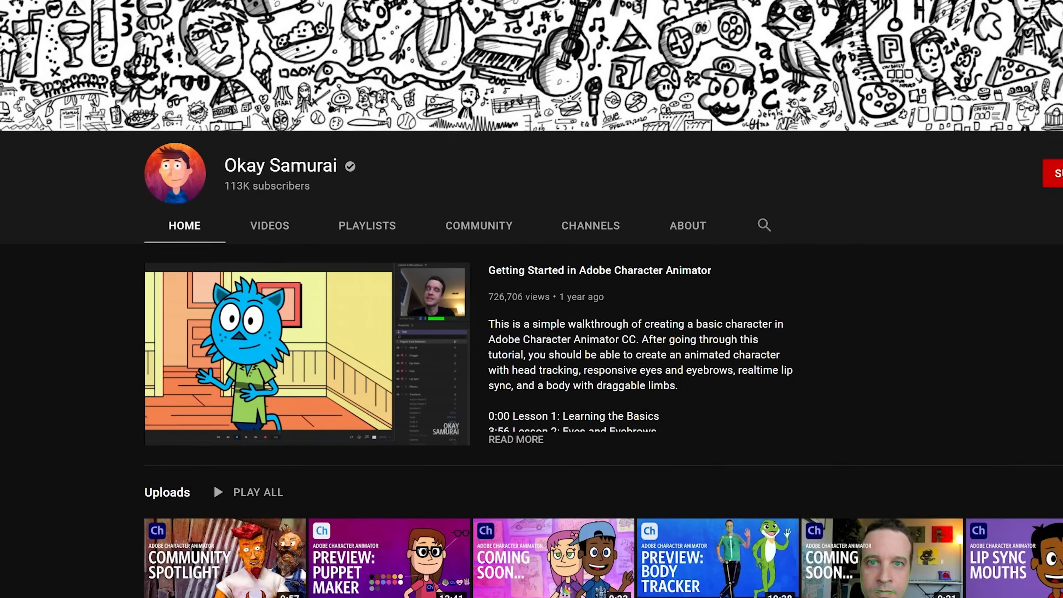
- Record a first Hopscotch take, performing into the webcam and dragging the frog's hand to wave
{"action": "scroll", "scroll_direction": "down", "scroll_amount": 3}
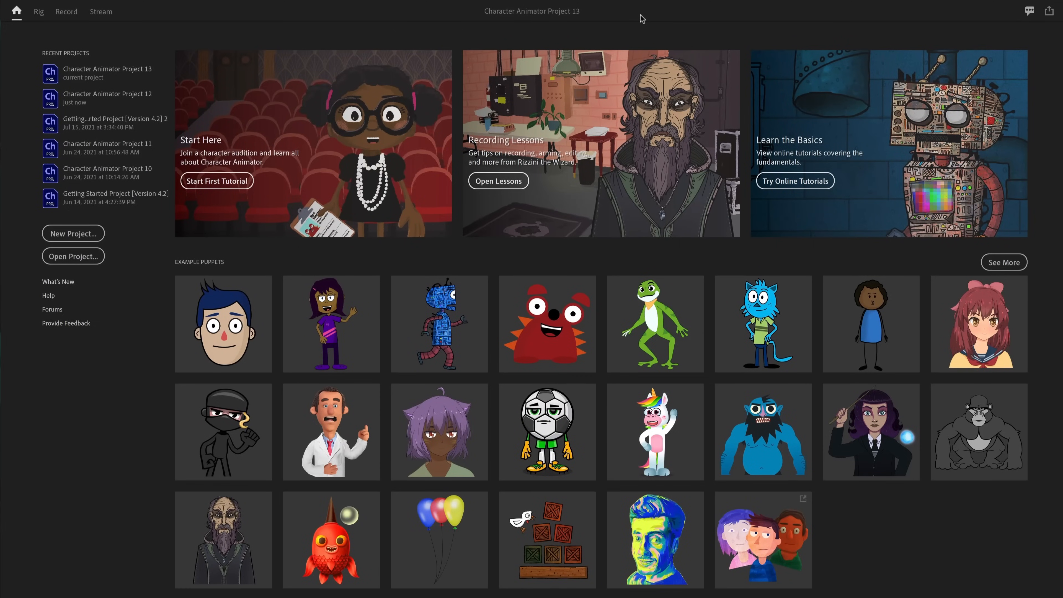
{"action": "mouse_move", "coordinate": [331, 323]}
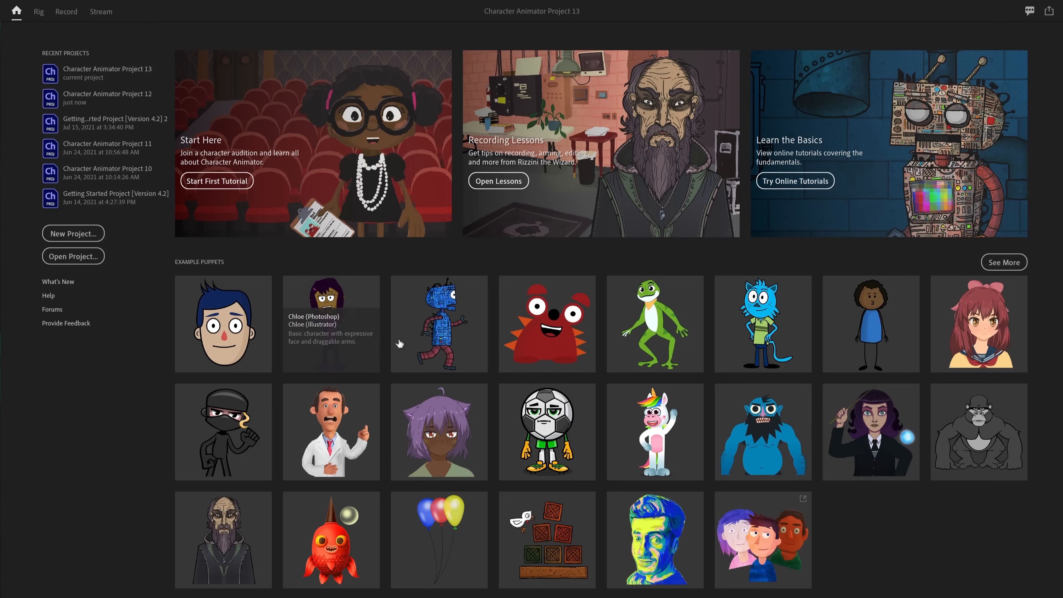
{"action": "mouse_move", "coordinate": [192, 513]}
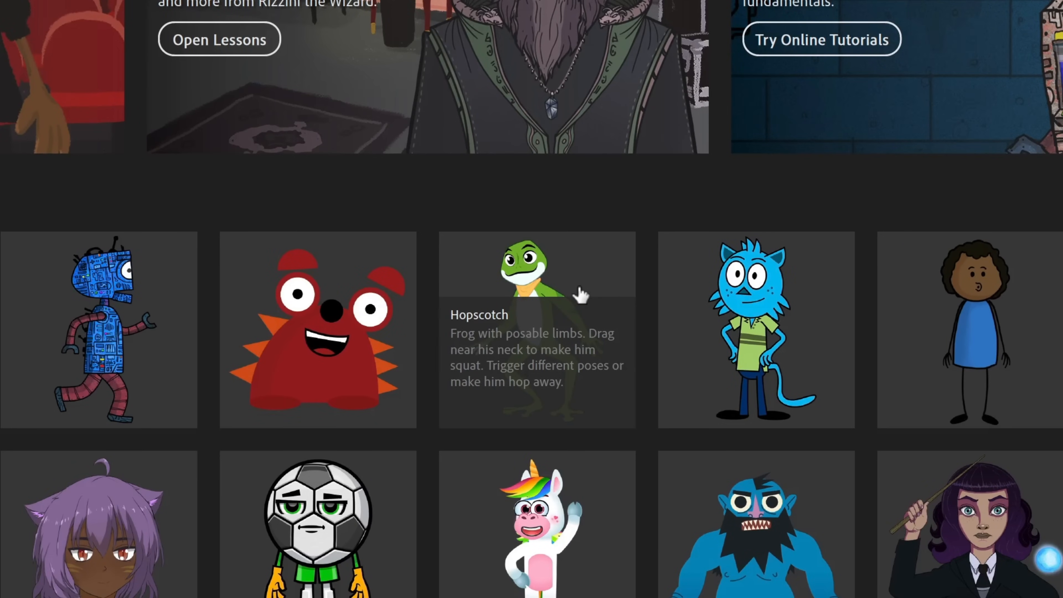
{"action": "mouse_move", "coordinate": [556, 288]}
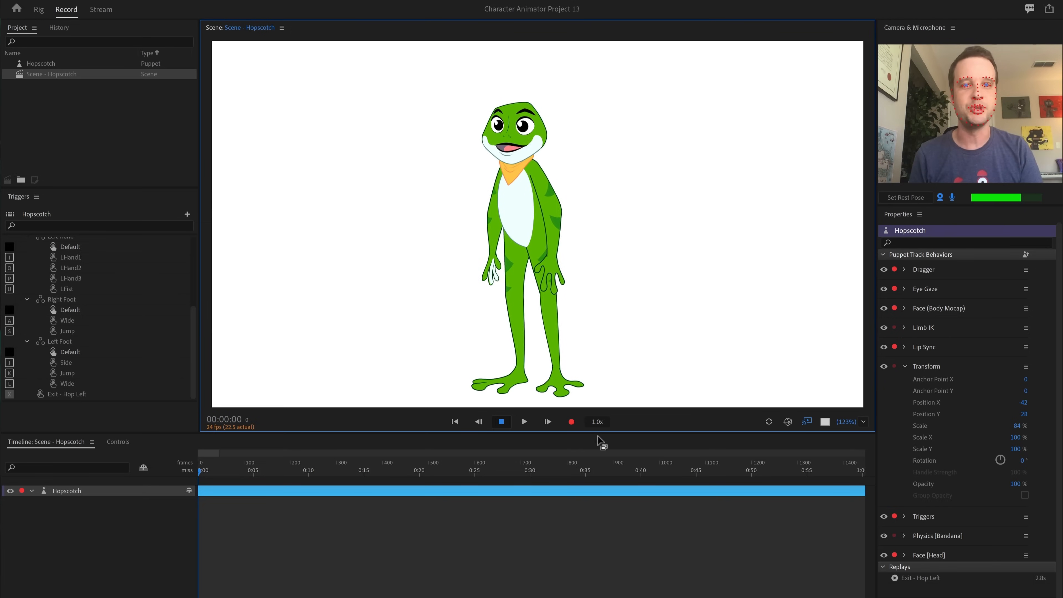
{"action": "left_click", "coordinate": [571, 421]}
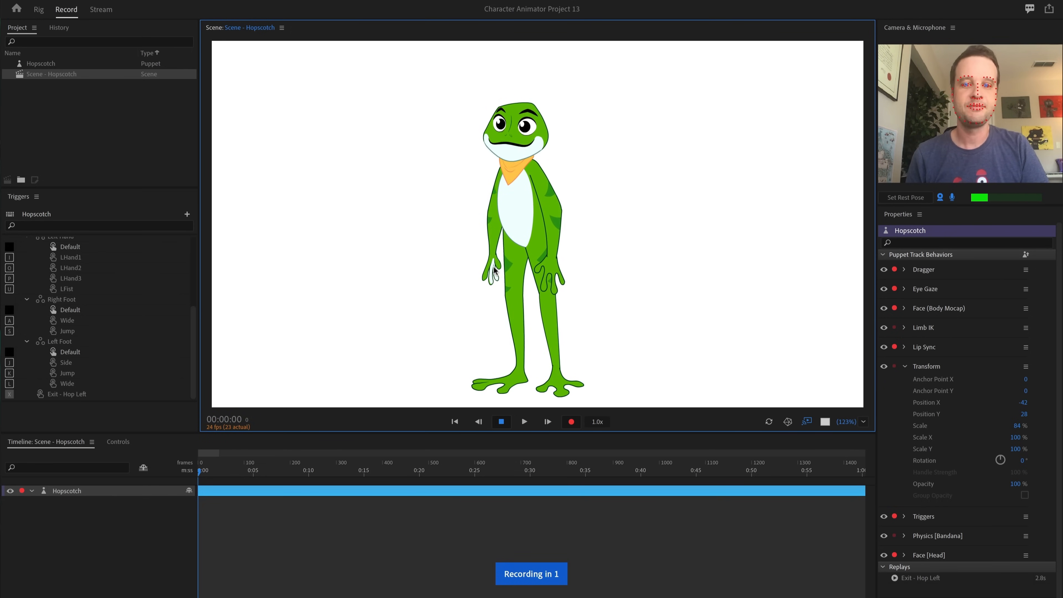
{"action": "left_click", "coordinate": [571, 421]}
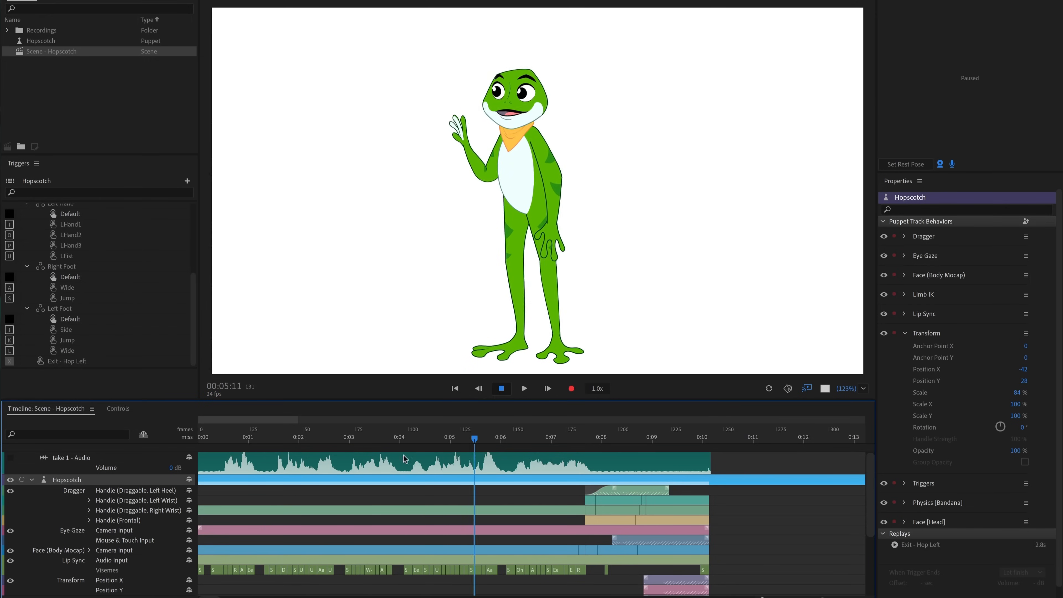
{"action": "left_click", "coordinate": [501, 388]}
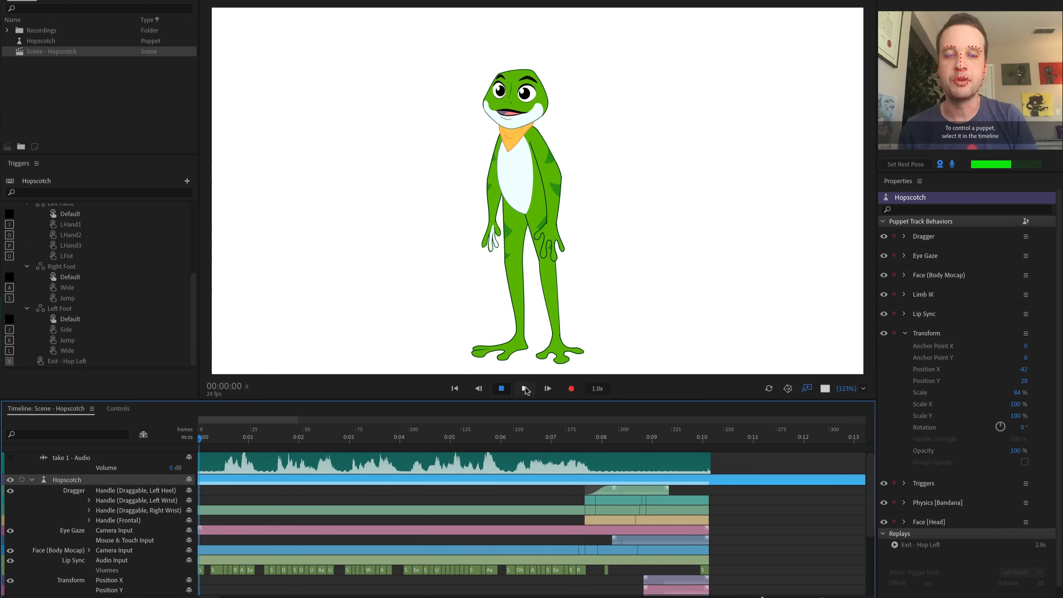
{"action": "left_click", "coordinate": [501, 388]}
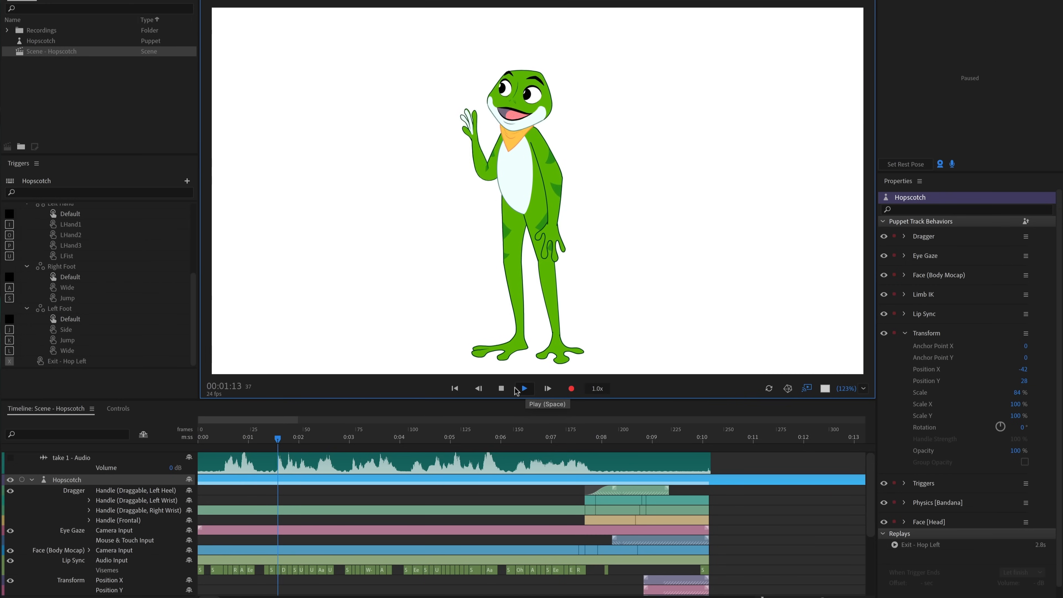
{"action": "left_click", "coordinate": [523, 389]}
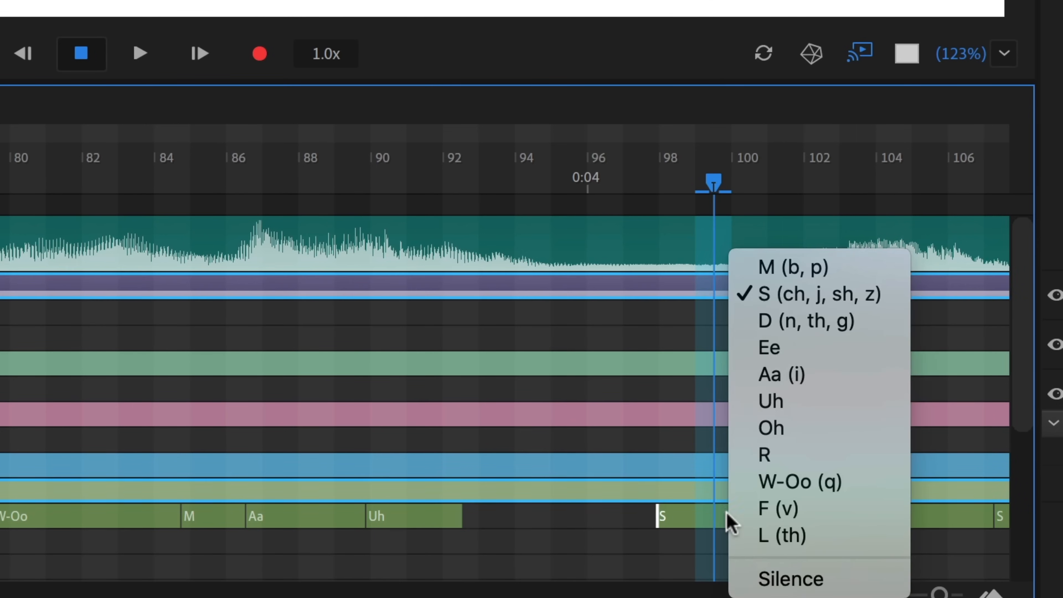
{"action": "mouse_move", "coordinate": [806, 375]}
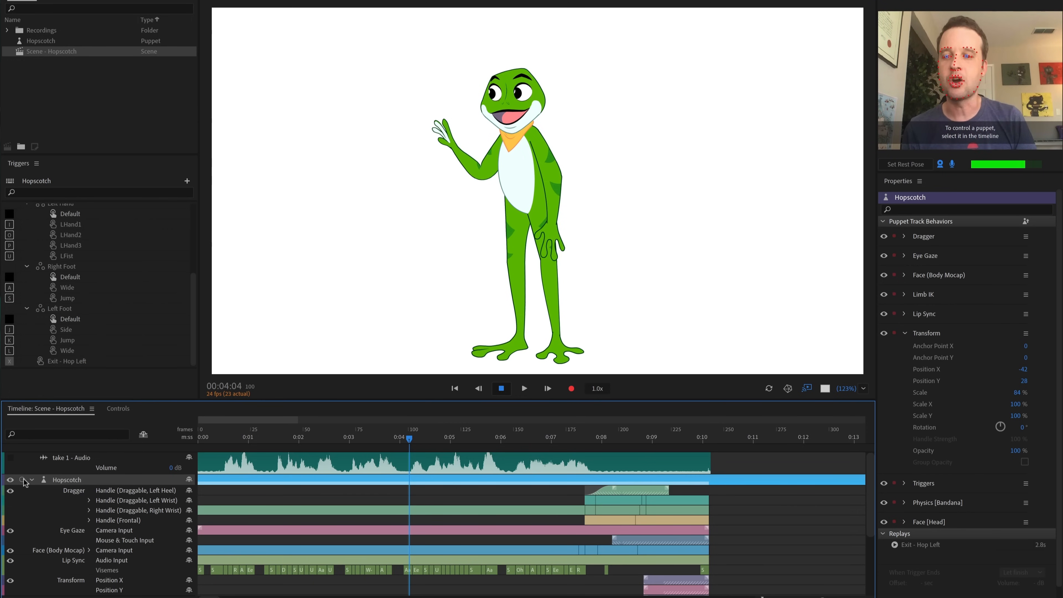
- Arm the Hopscotch track and record a face-only take starting at 0:04
{"action": "left_click", "coordinate": [571, 387]}
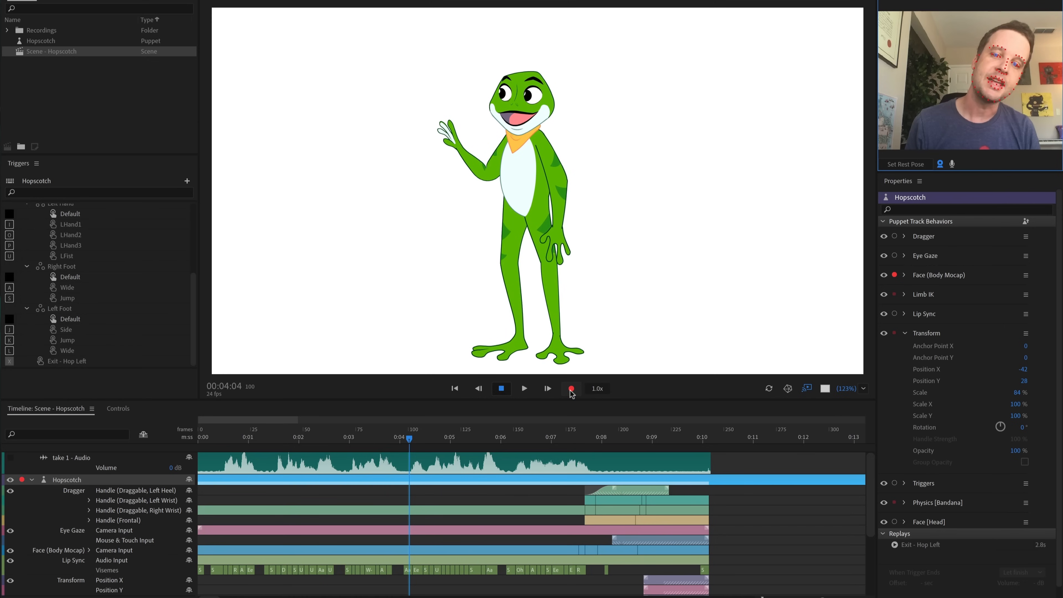
{"action": "left_click", "coordinate": [570, 389]}
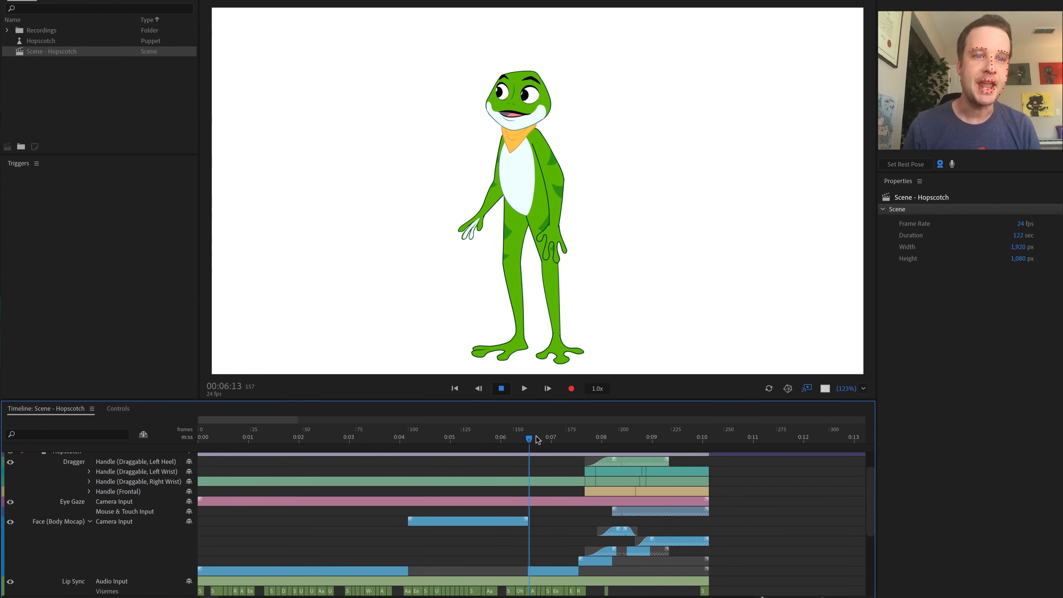
- Select the new Face take and import ExampleDialogueAudio.aiff into the Project panel
{"action": "left_click", "coordinate": [376, 438]}
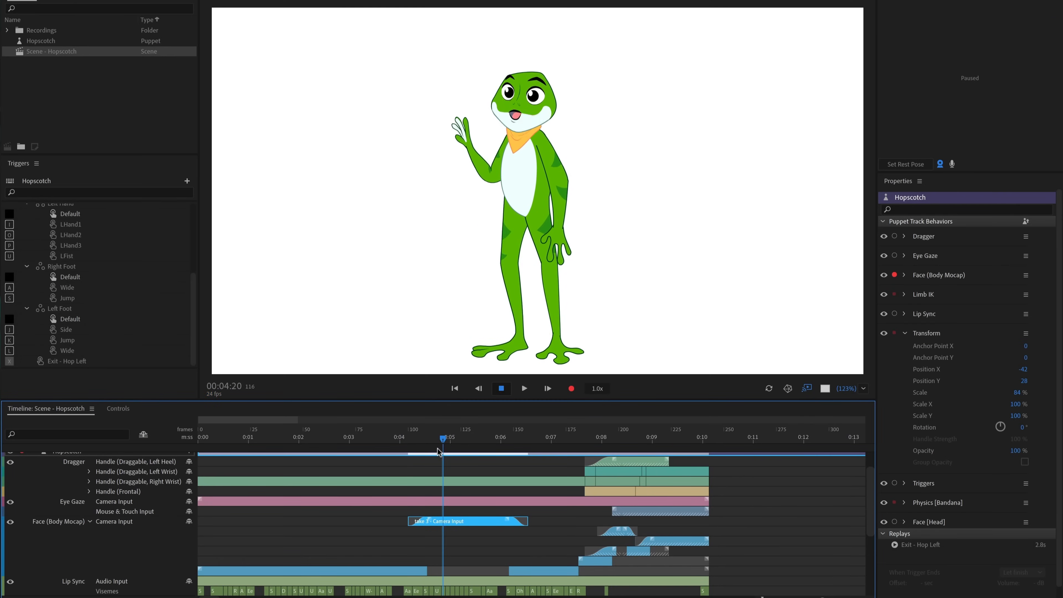
{"action": "left_click", "coordinate": [570, 389]}
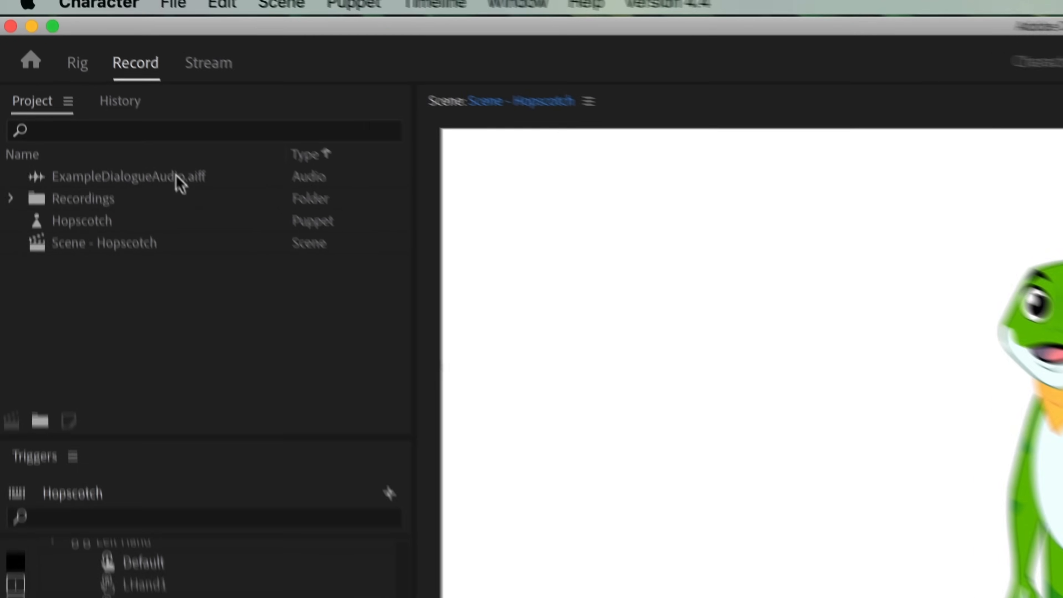
- Add ExampleDialogueAudio.aiff to the Hopscotch scene and compute a lip sync take from the scene audio
{"action": "left_click", "coordinate": [188, 10]}
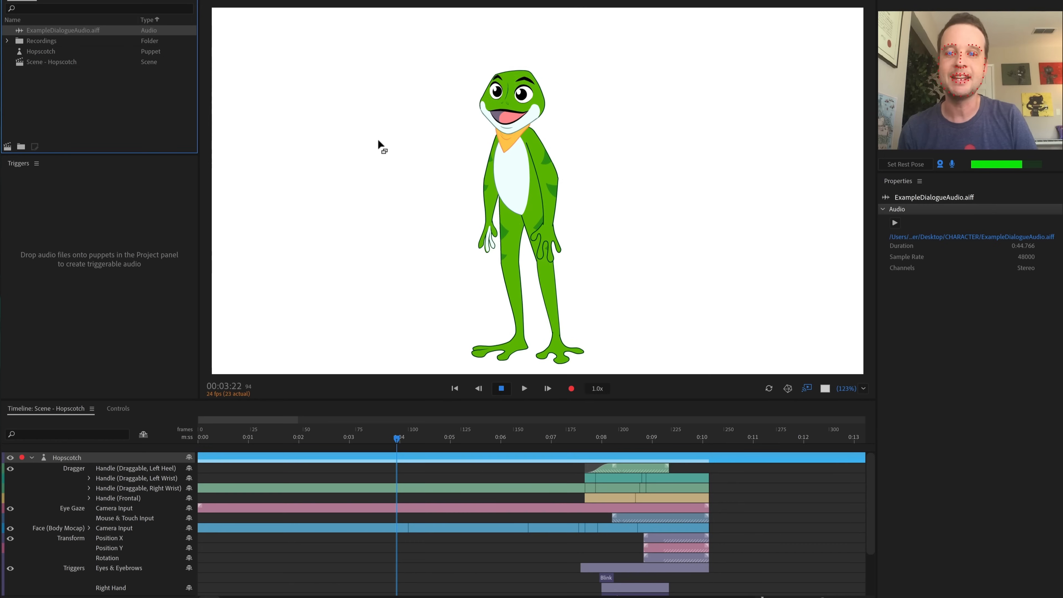
{"action": "left_click", "coordinate": [41, 61]}
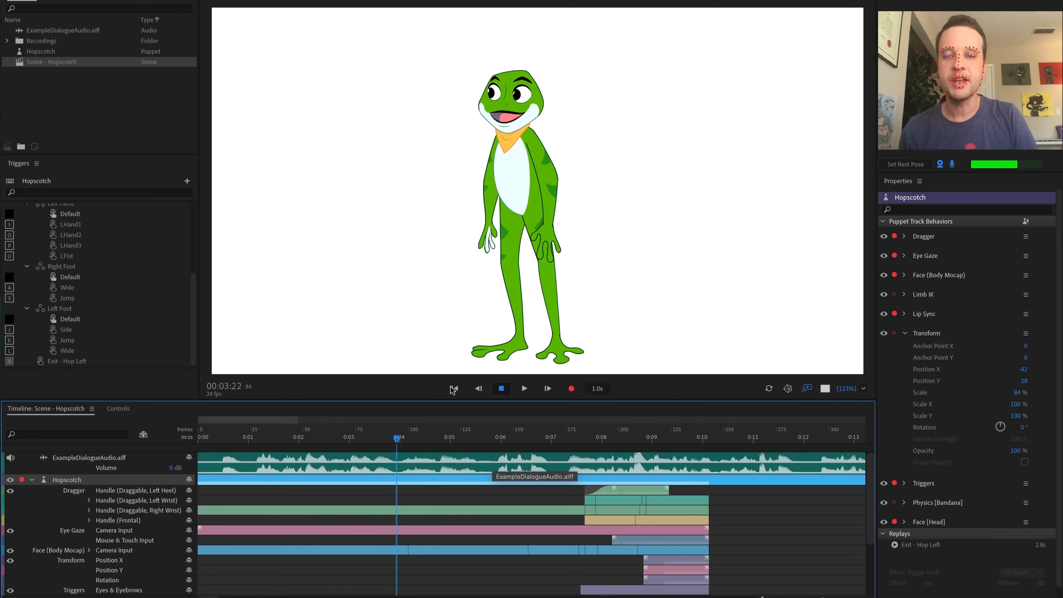
{"action": "left_click", "coordinate": [365, 8]}
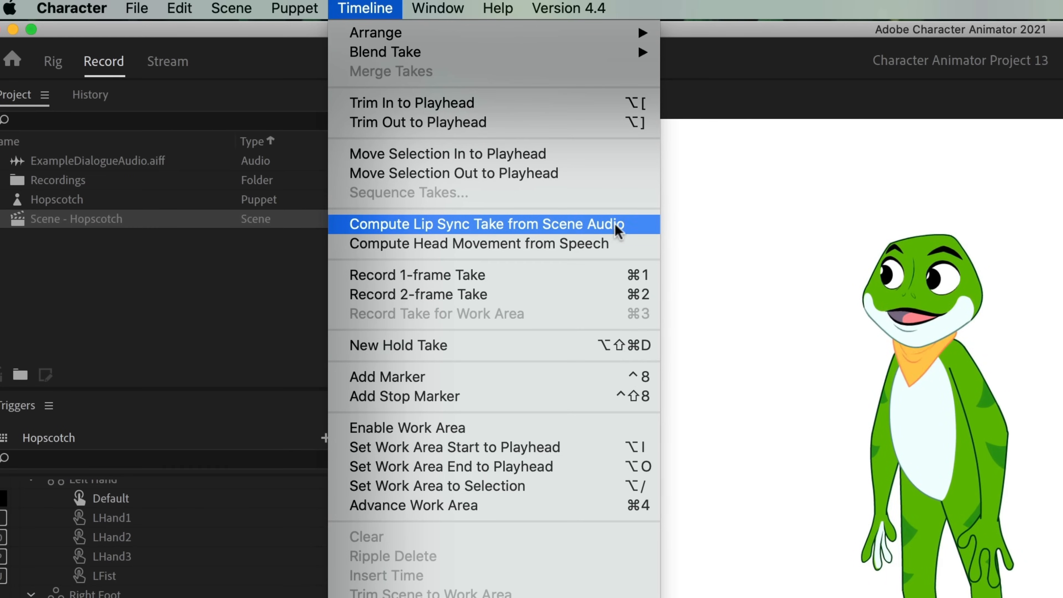
{"action": "left_click", "coordinate": [486, 224]}
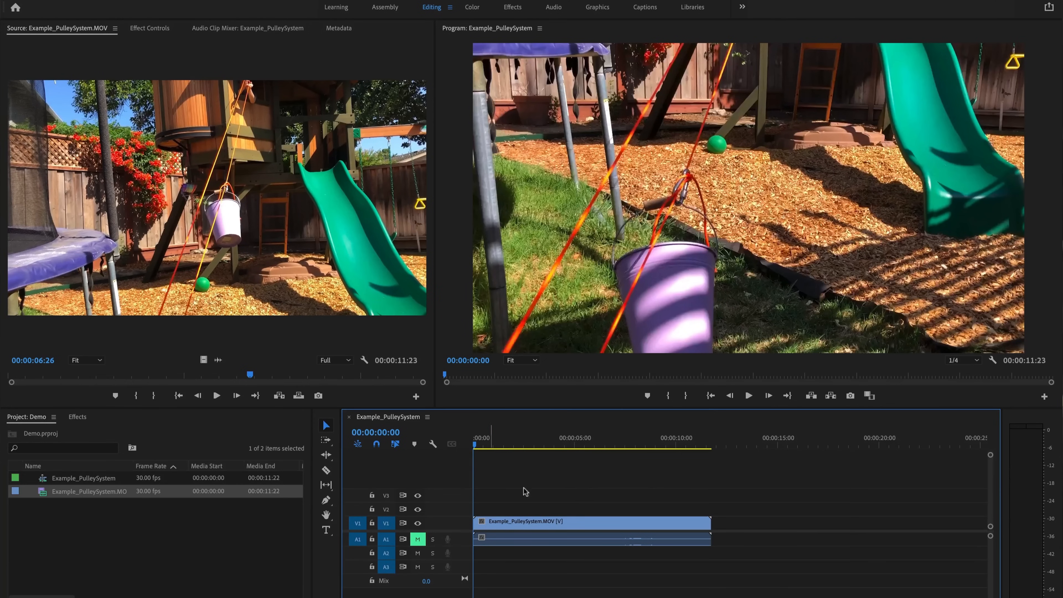
{"action": "mouse_move", "coordinate": [628, 495]}
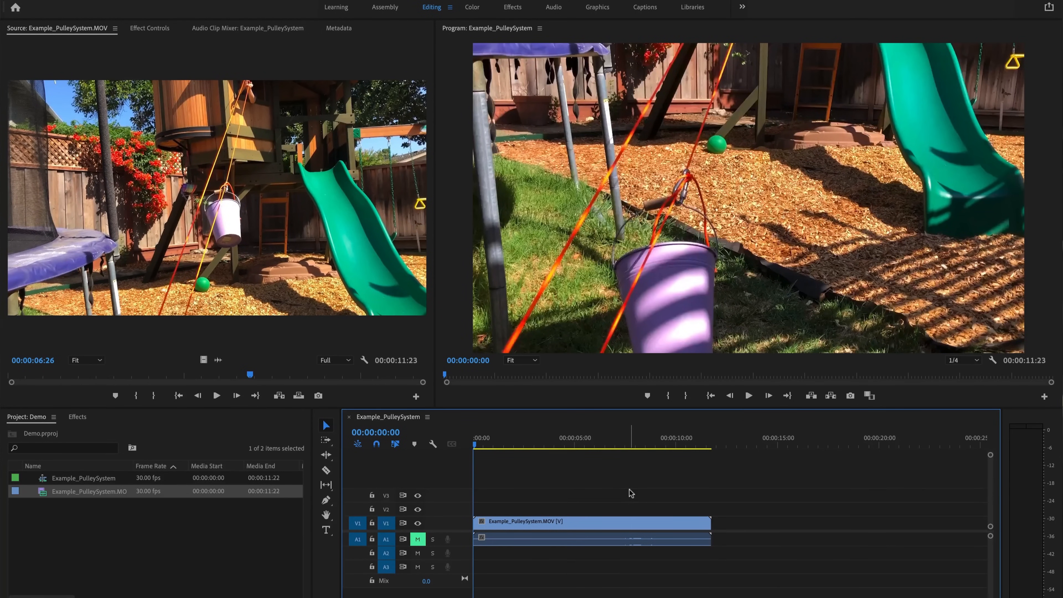
- Import Scene - Hopscotch from Character Animator Project 13.chproj via Adobe Dynamic Link
{"action": "left_click", "coordinate": [128, 7]}
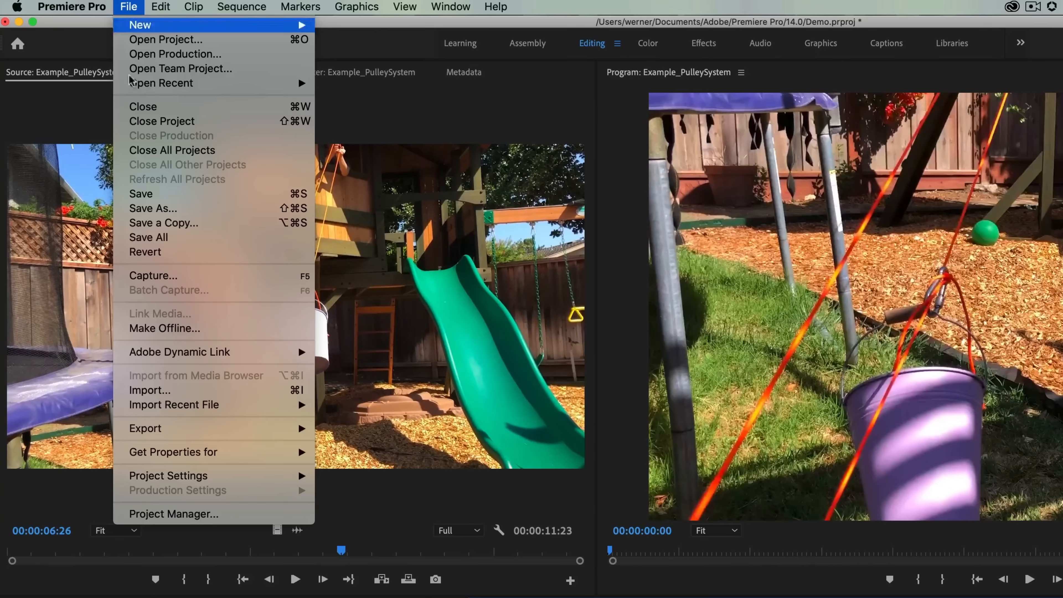
{"action": "left_click", "coordinate": [150, 389]}
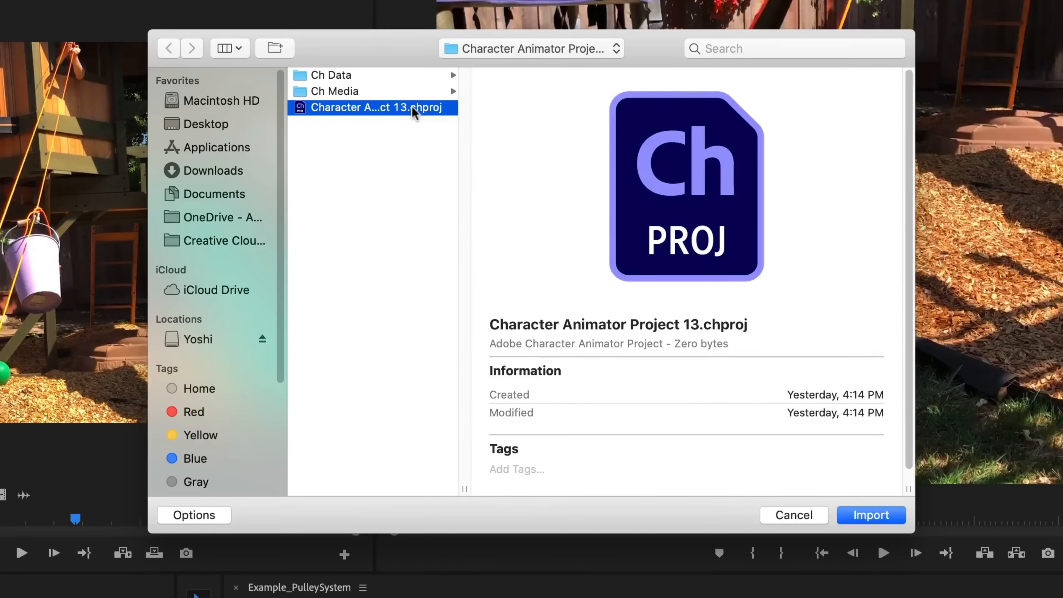
{"action": "mouse_move", "coordinate": [741, 90]}
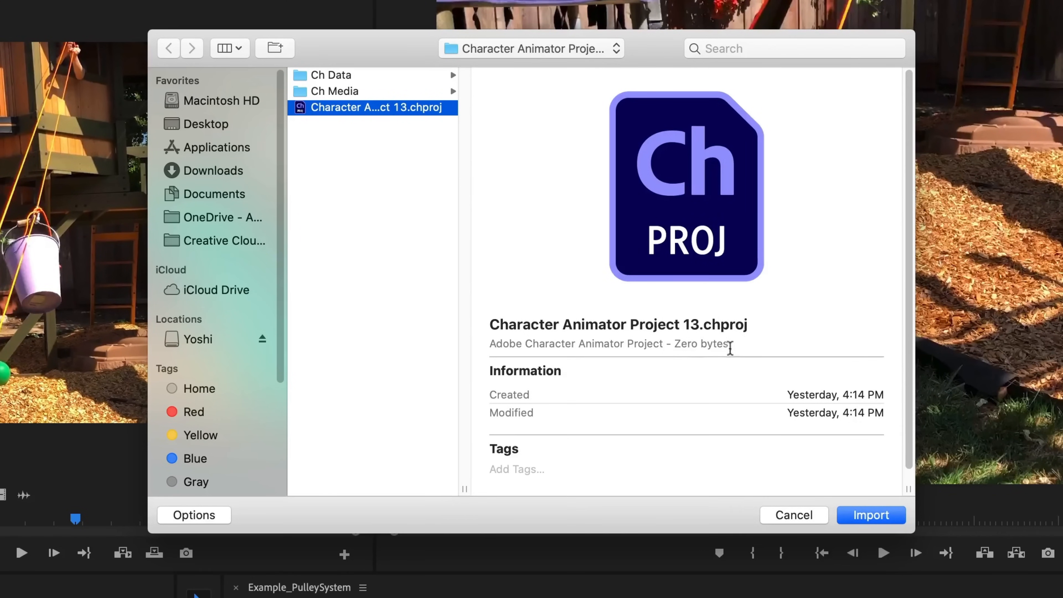
{"action": "mouse_move", "coordinate": [728, 335]}
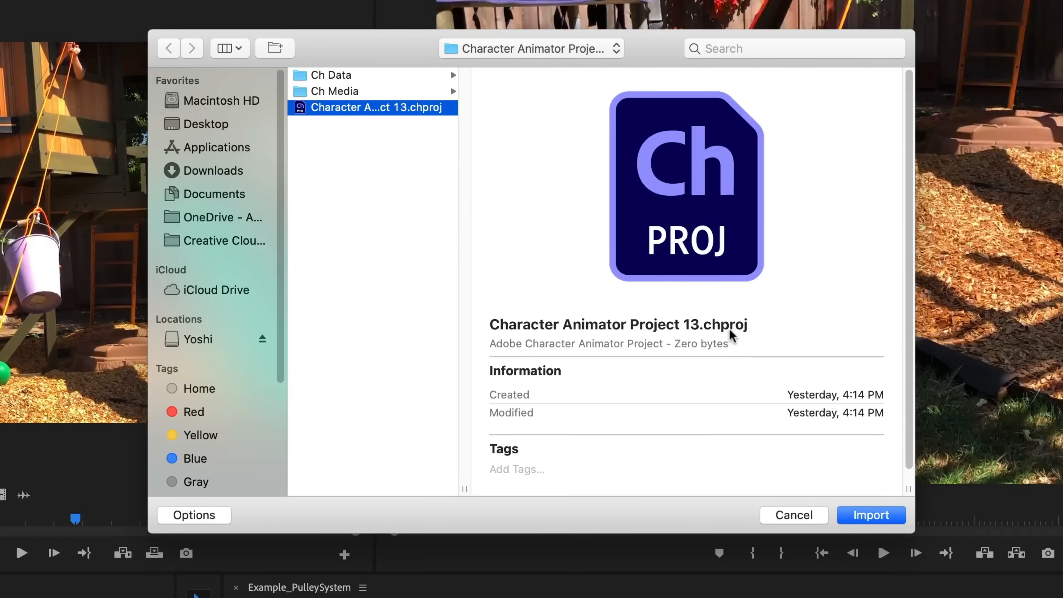
{"action": "left_click", "coordinate": [870, 514]}
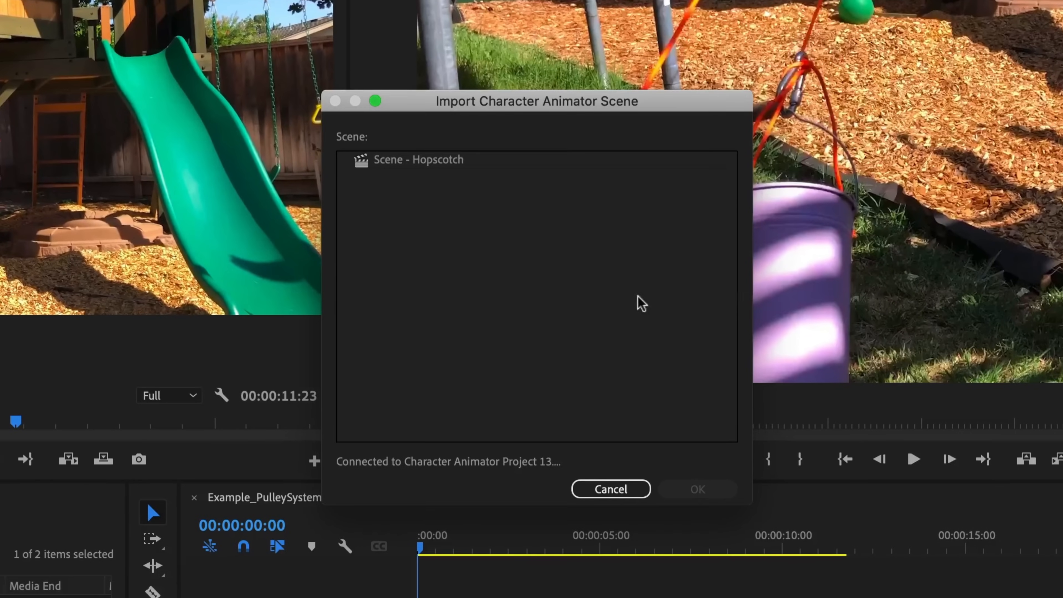
{"action": "mouse_move", "coordinate": [439, 165]}
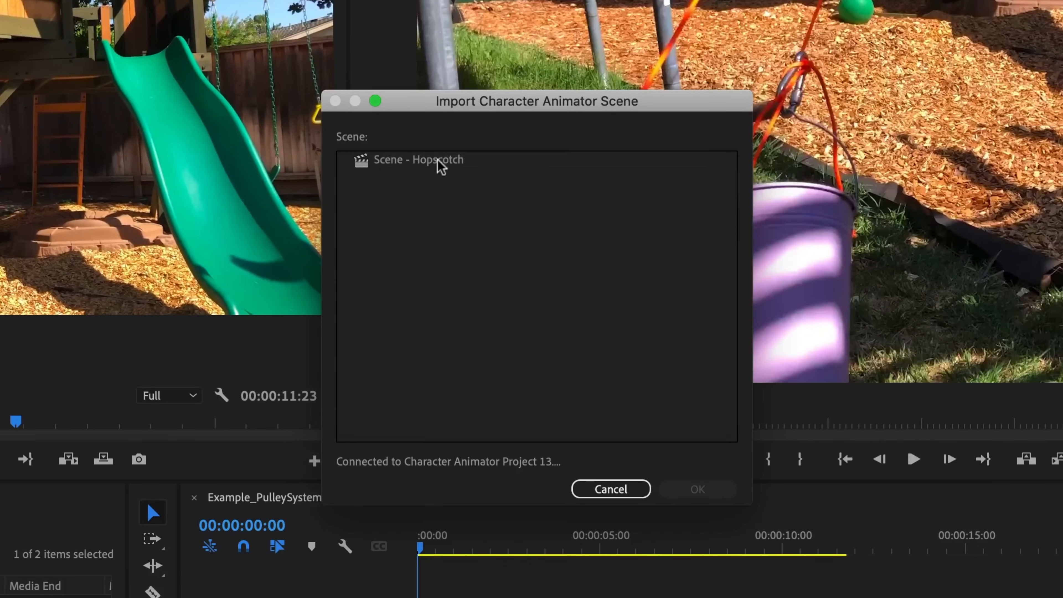
{"action": "left_click", "coordinate": [418, 159]}
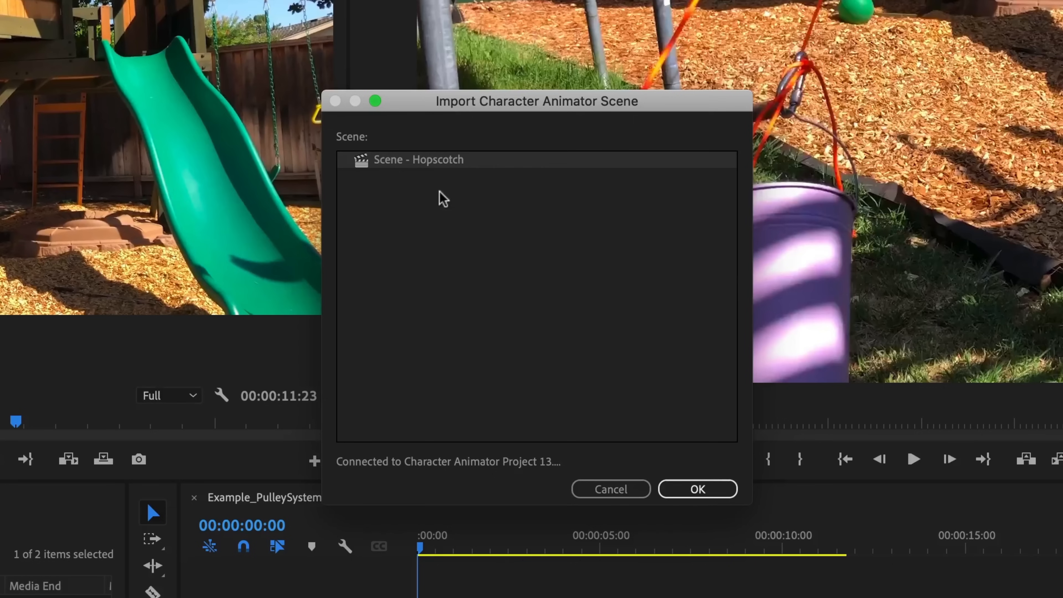
{"action": "left_click", "coordinate": [697, 489]}
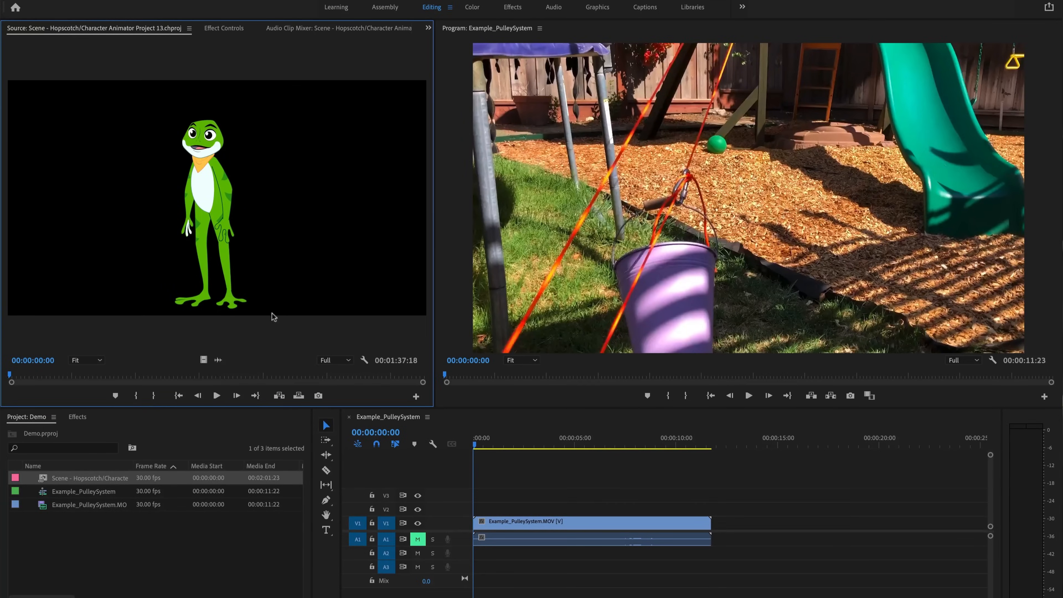
{"action": "mouse_move", "coordinate": [157, 586]}
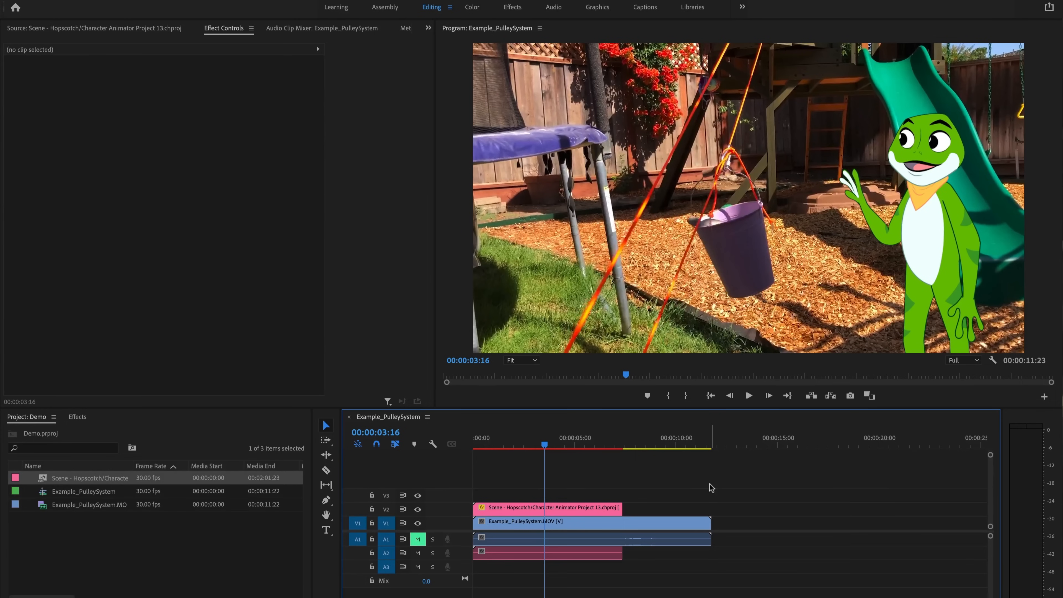
{"action": "mouse_move", "coordinate": [598, 510]}
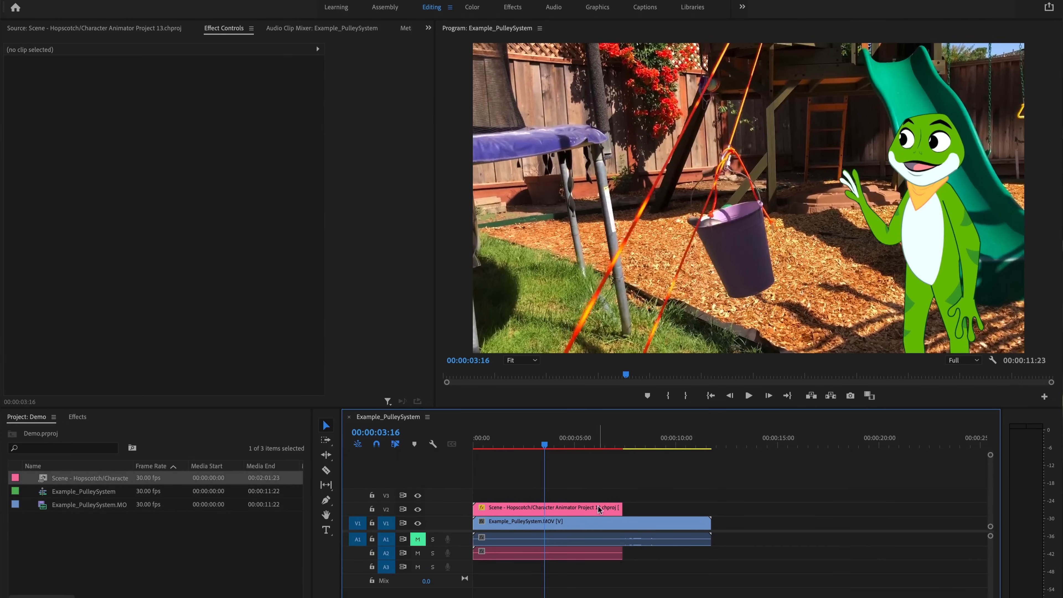
- Load the Hopscotch clip in Effect Controls and play the frog waving over the pulley footage
{"action": "left_click", "coordinate": [547, 507]}
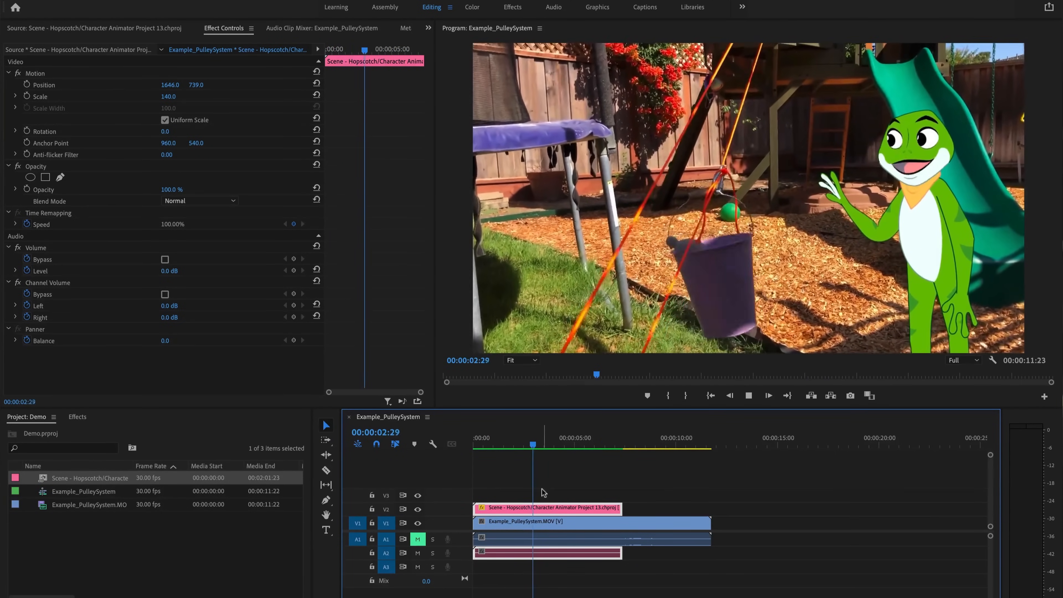
{"action": "left_click", "coordinate": [574, 444]}
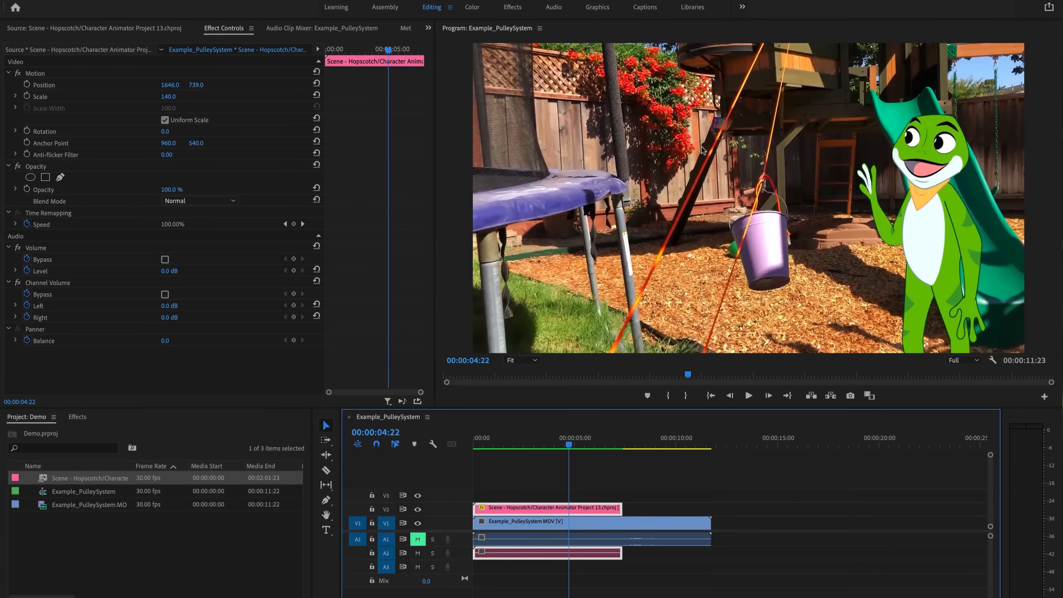
{"action": "mouse_move", "coordinate": [777, 470]}
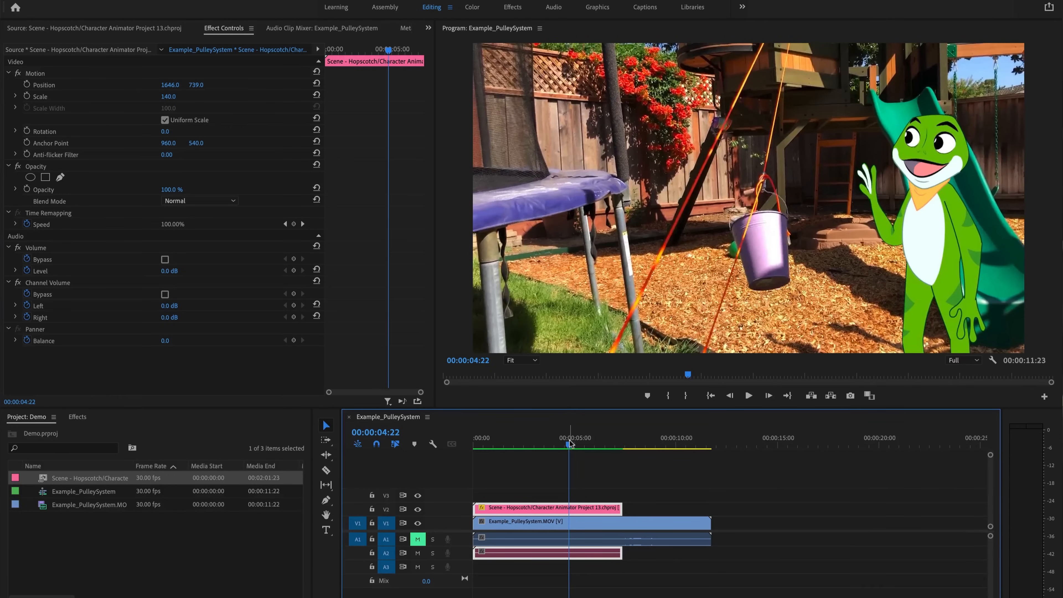
{"action": "mouse_move", "coordinate": [570, 444]}
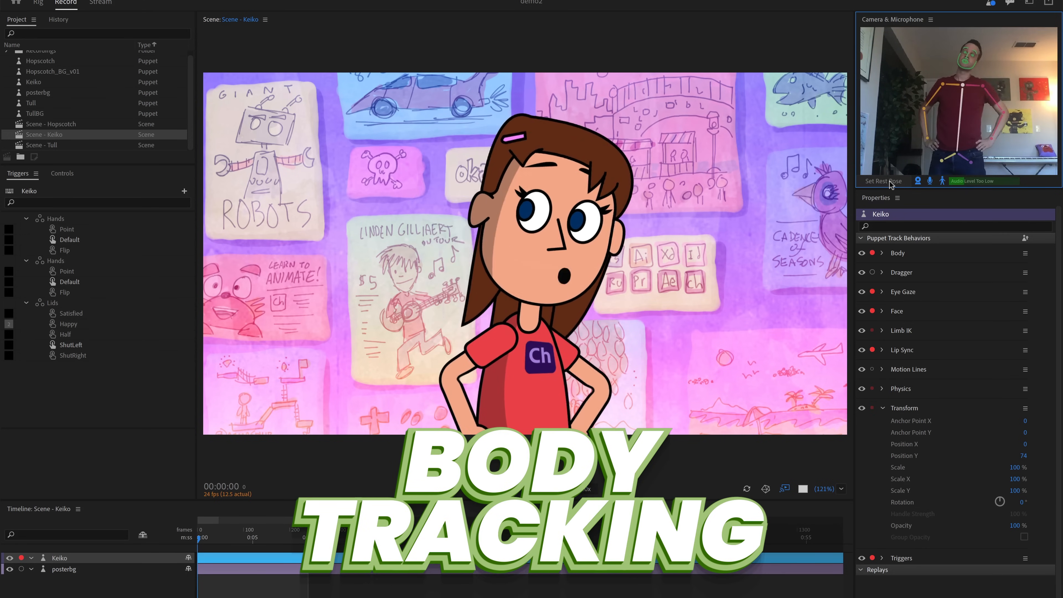
{"action": "left_click", "coordinate": [51, 124]}
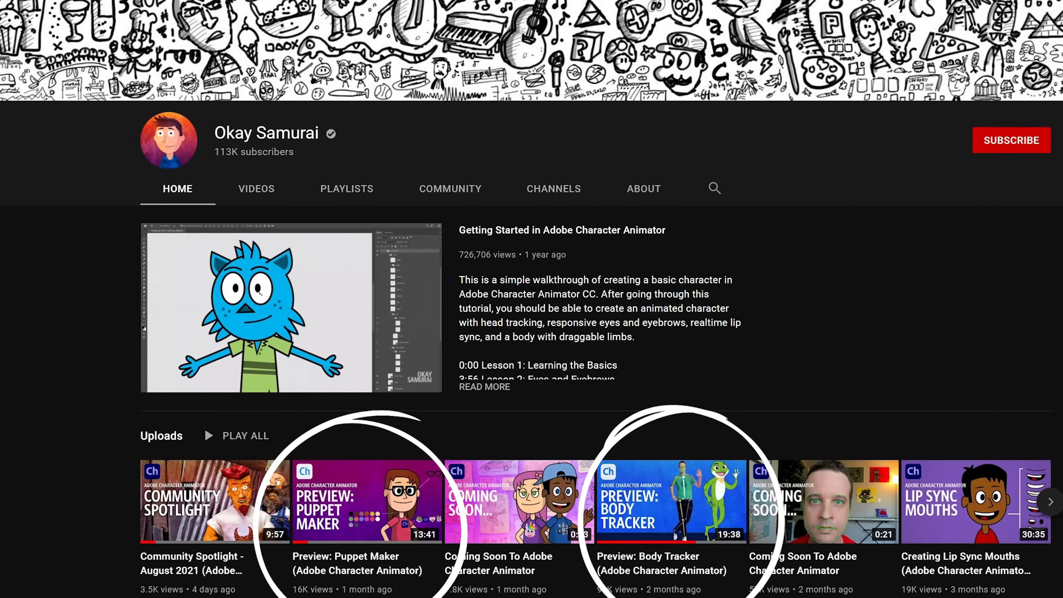
{"action": "scroll", "scroll_direction": "down", "scroll_amount": 3}
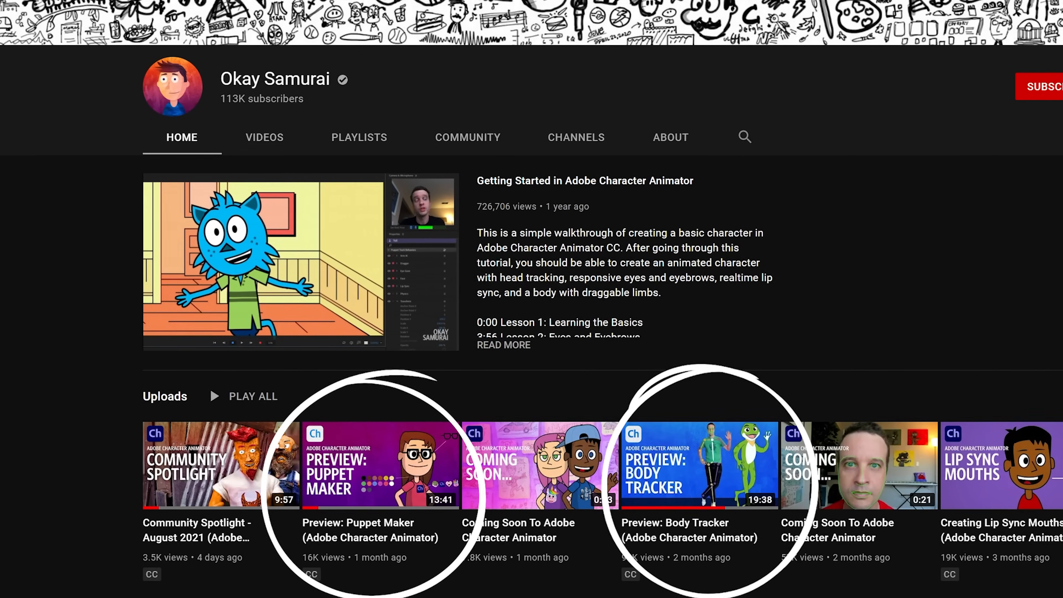
{"action": "scroll", "scroll_direction": "down", "scroll_amount": 3}
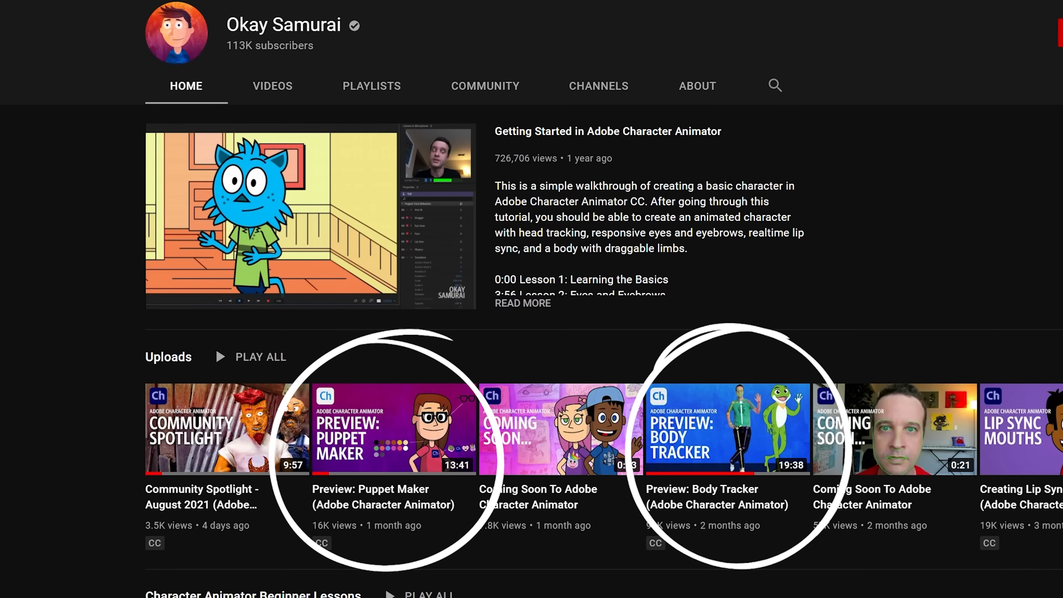